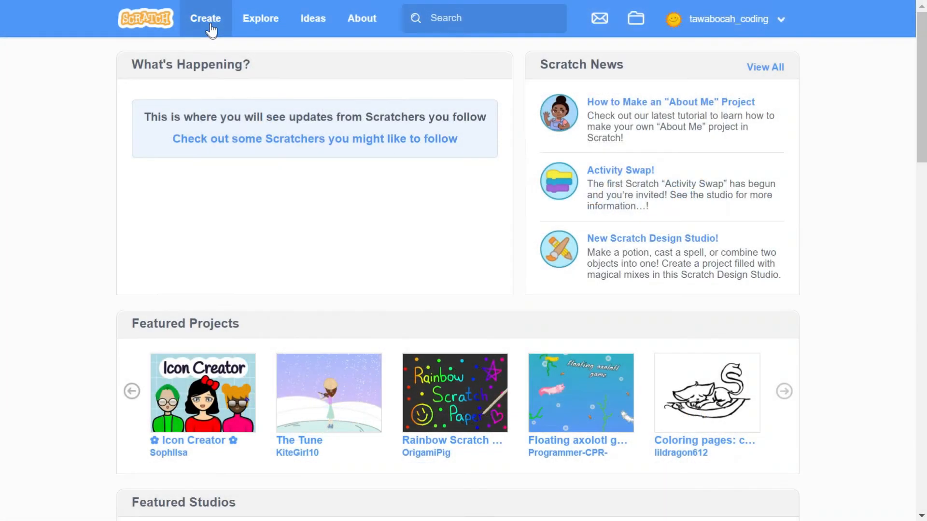
- Create a new project and add the Horse sprite from the library (search 'hor')
click(204, 18)
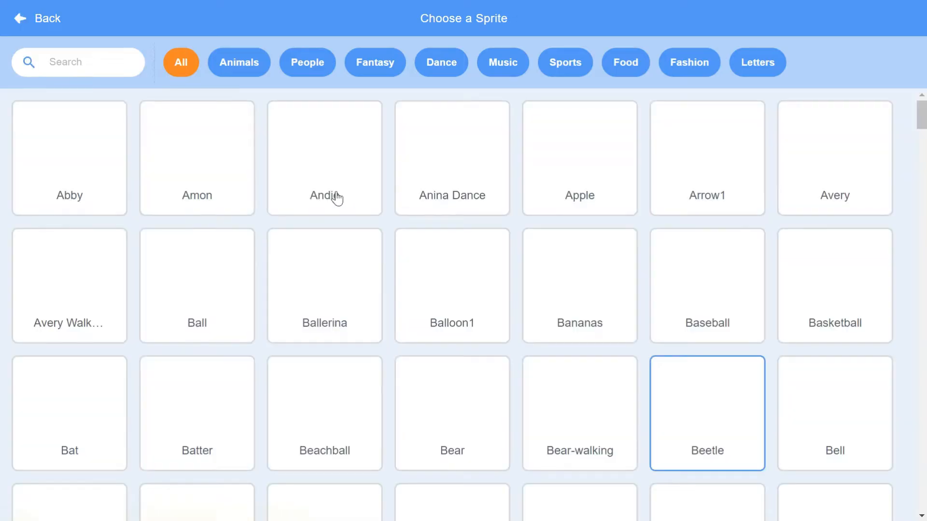
text(hor)
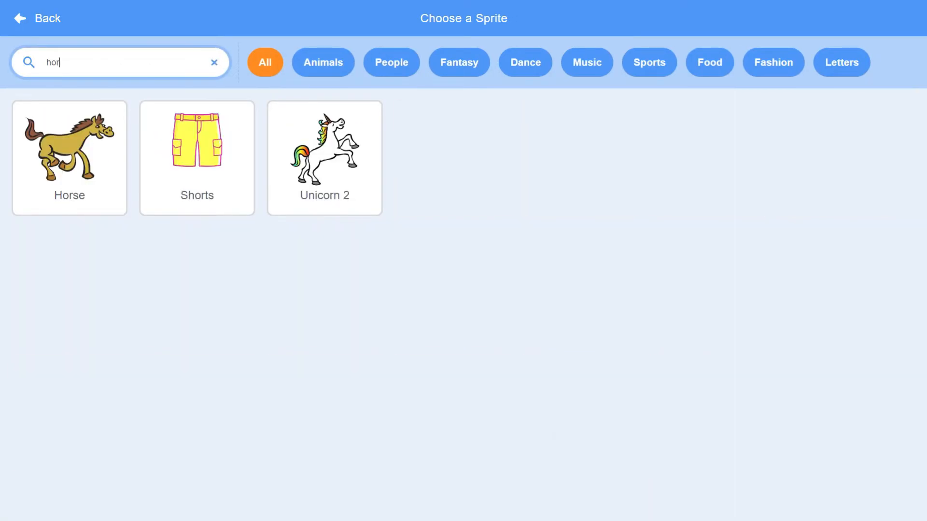
click(69, 151)
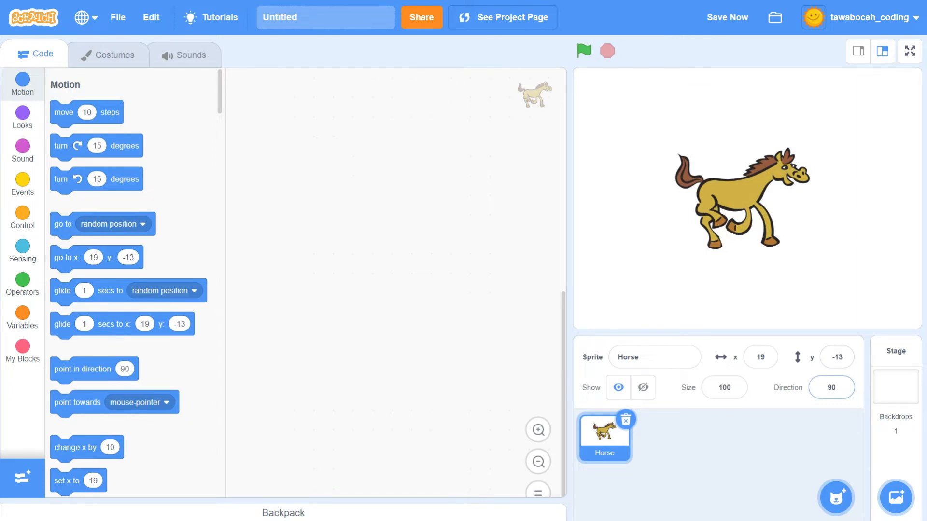
click(830, 389)
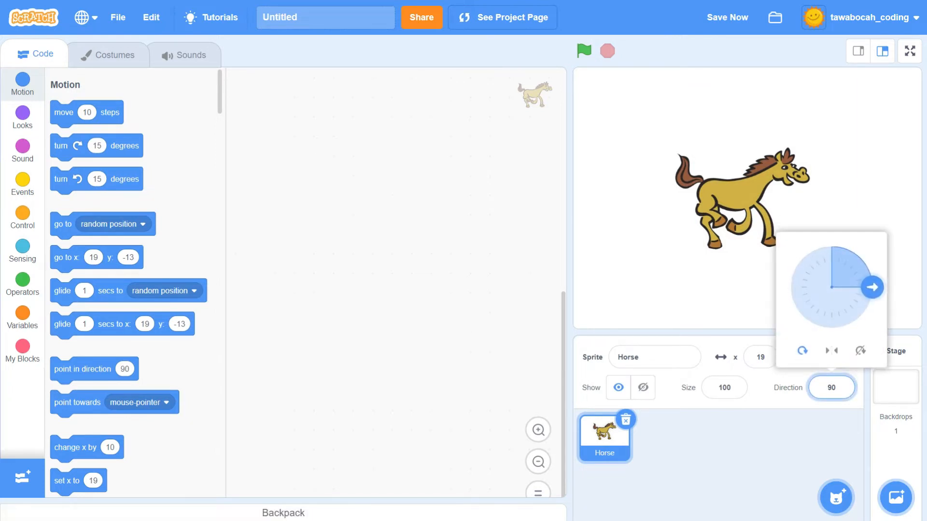
mouse_move(842, 331)
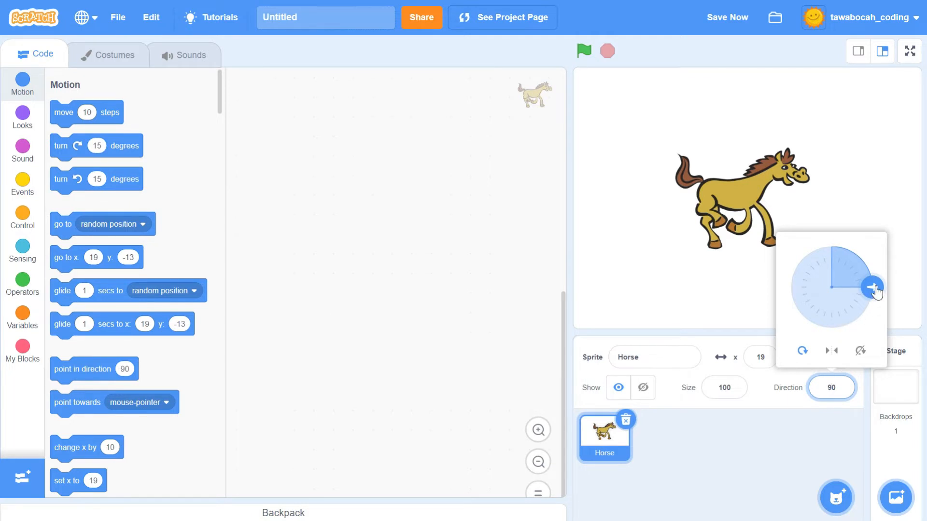
drag(876, 288, 793, 298)
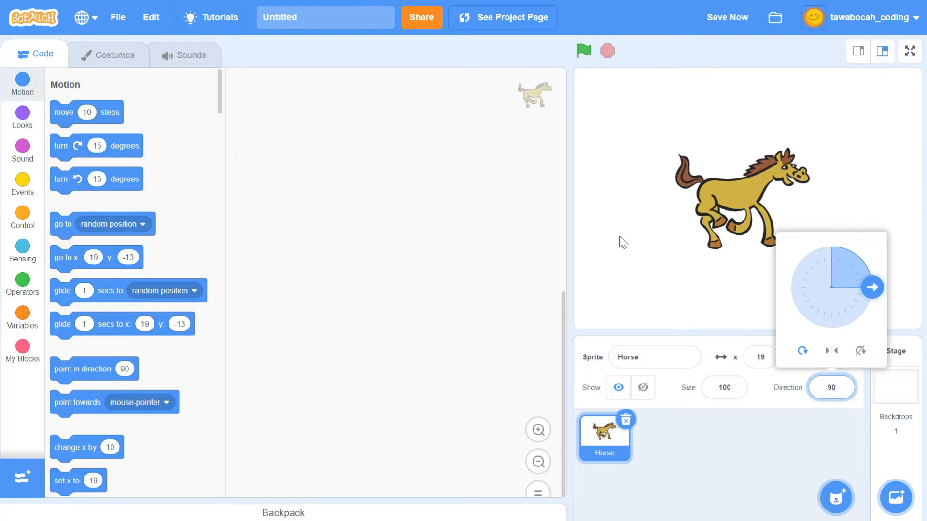
click(441, 278)
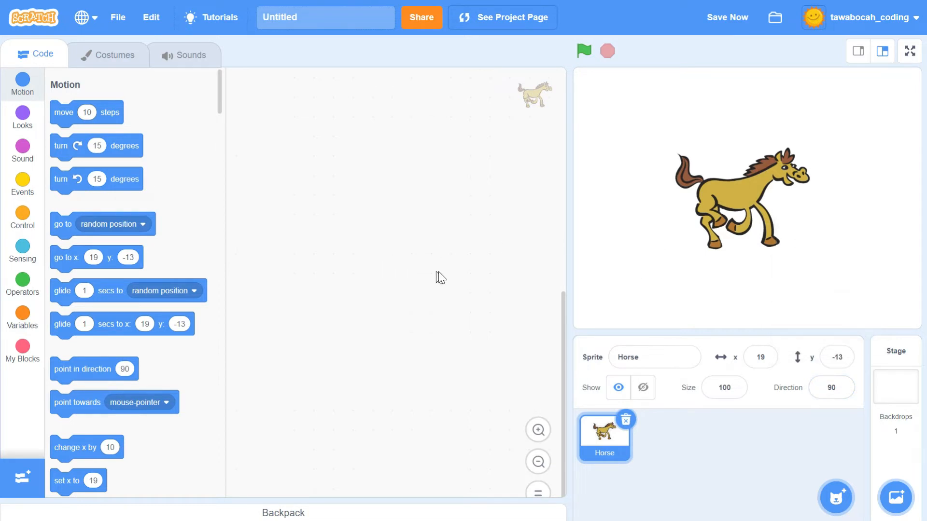
mouse_move(22, 187)
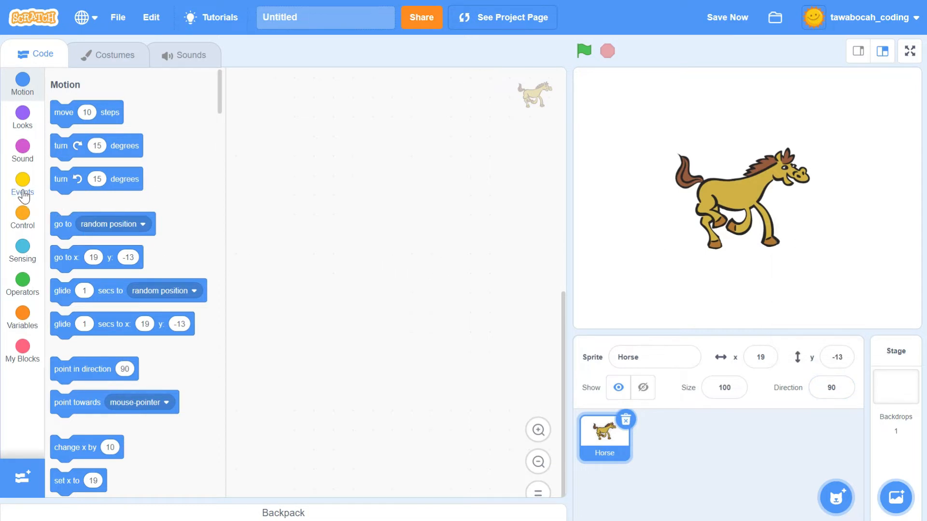
- Add a 'when key pressed' hat set to right arrow for the clockwise turn script
click(22, 184)
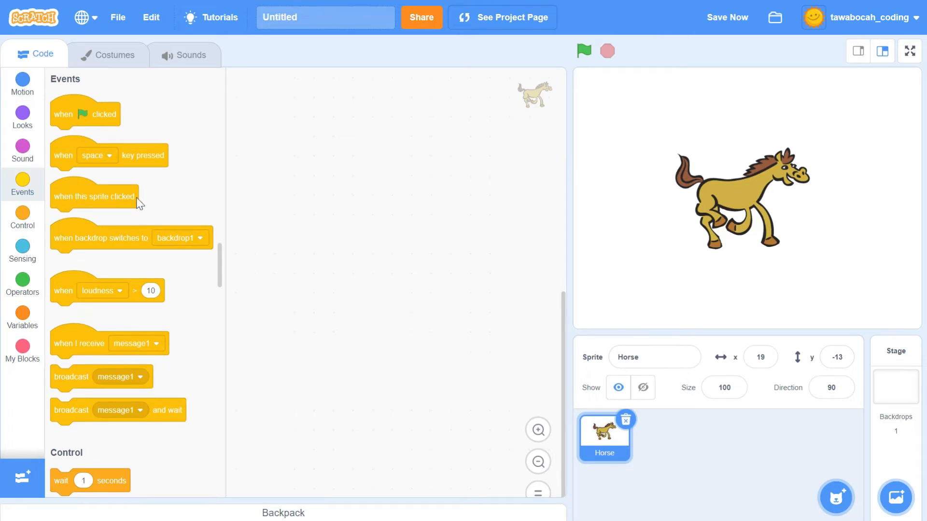
drag(106, 154, 289, 105)
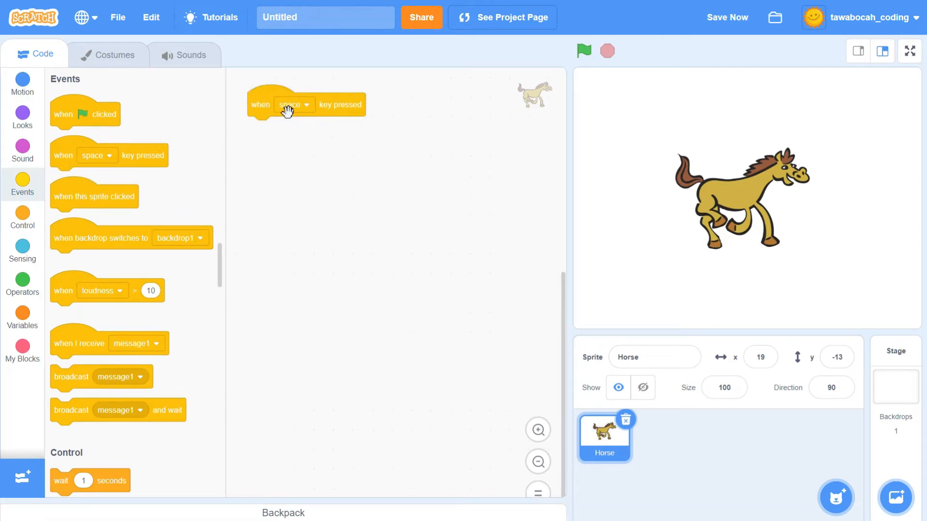
click(293, 105)
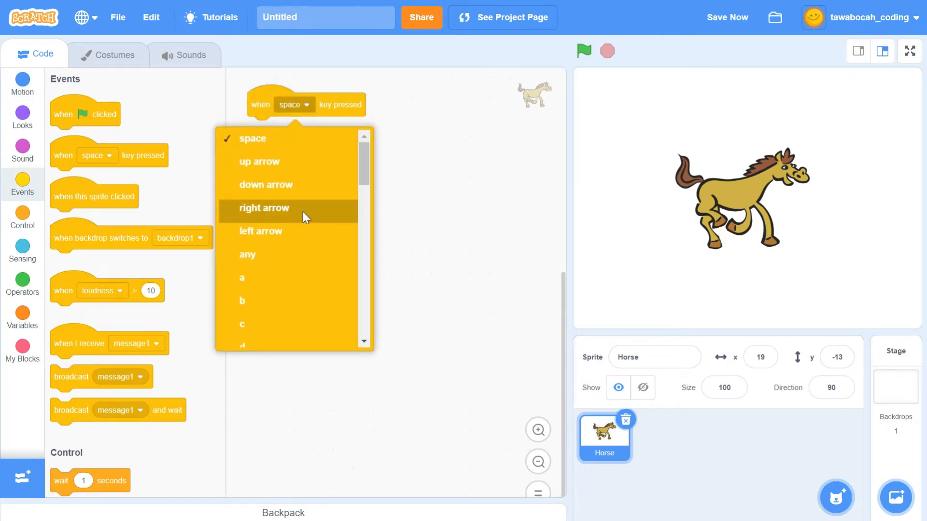
click(265, 208)
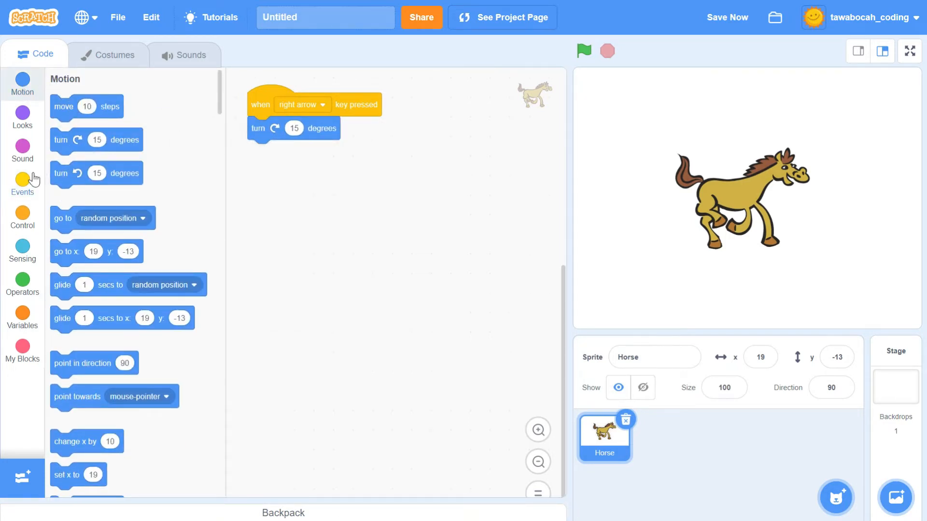
- Add a second 'when key pressed' hat set to left arrow for the counter-clockwise turn
click(23, 183)
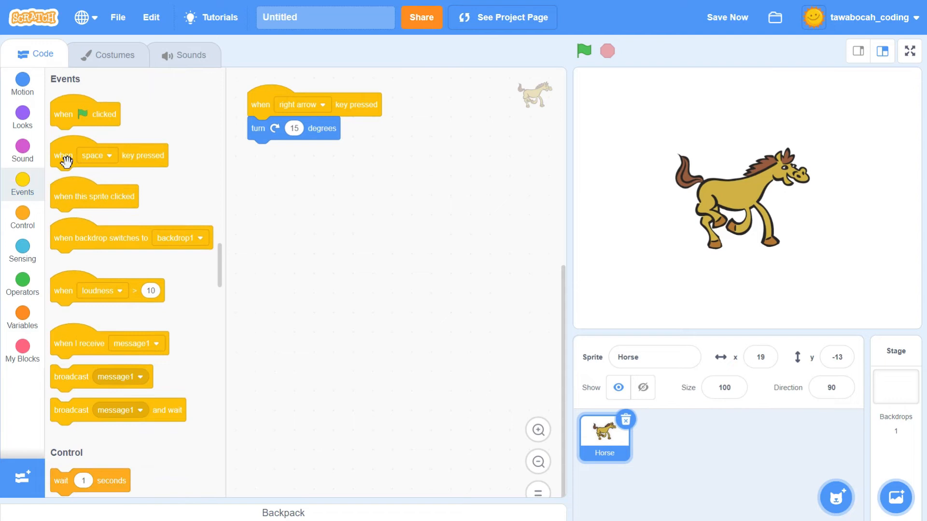
click(299, 190)
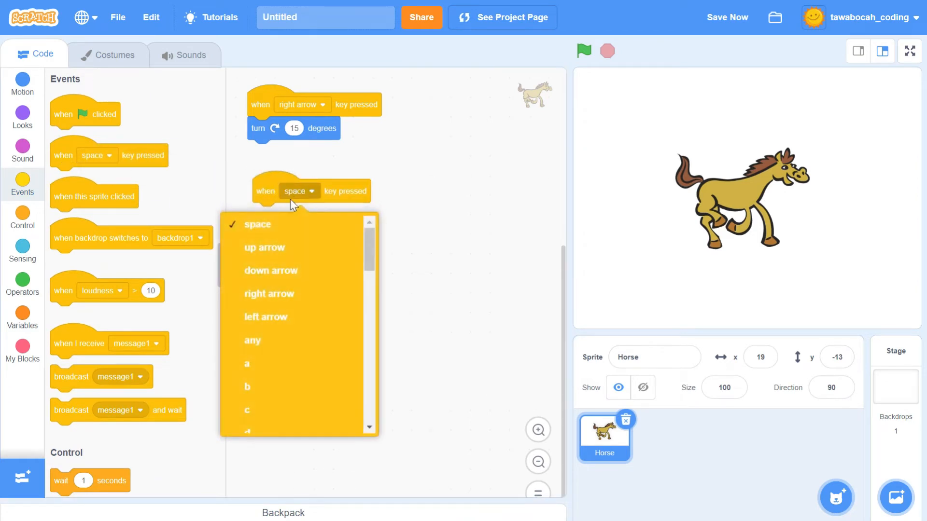
click(266, 317)
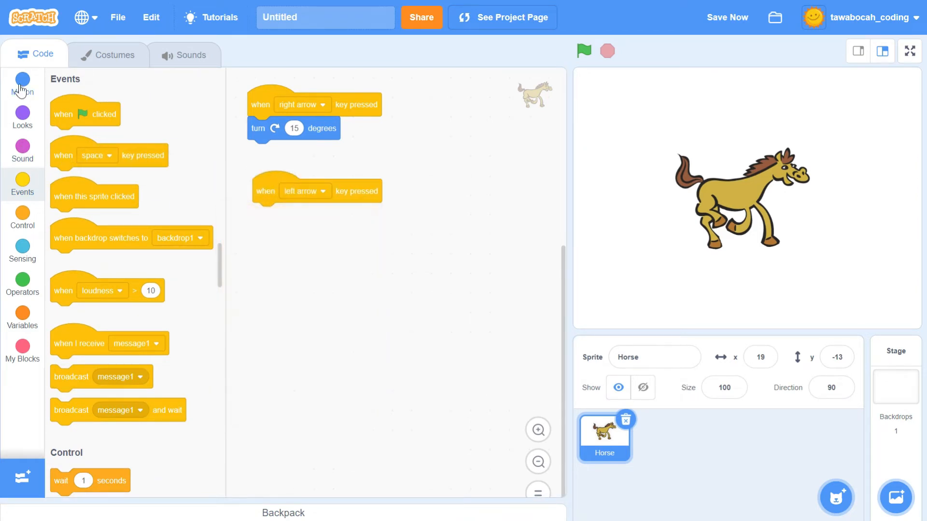
click(22, 83)
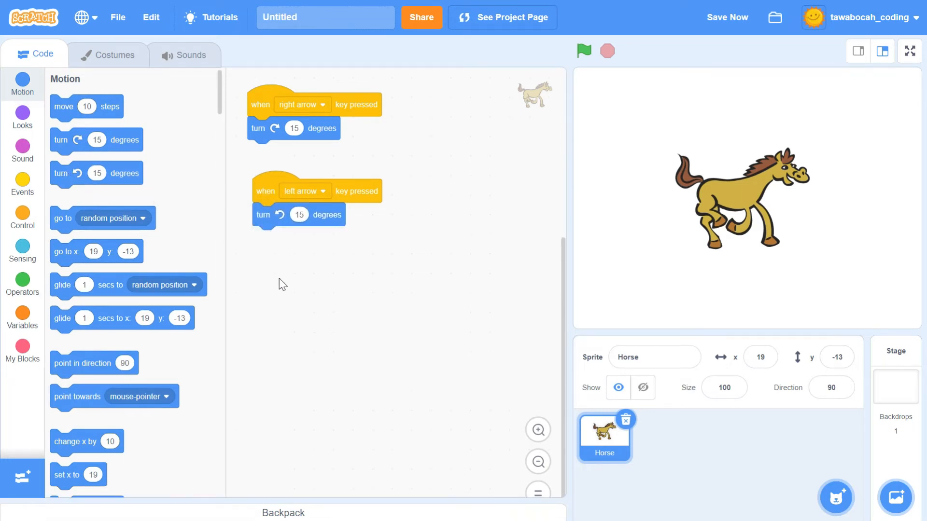
mouse_move(362, 400)
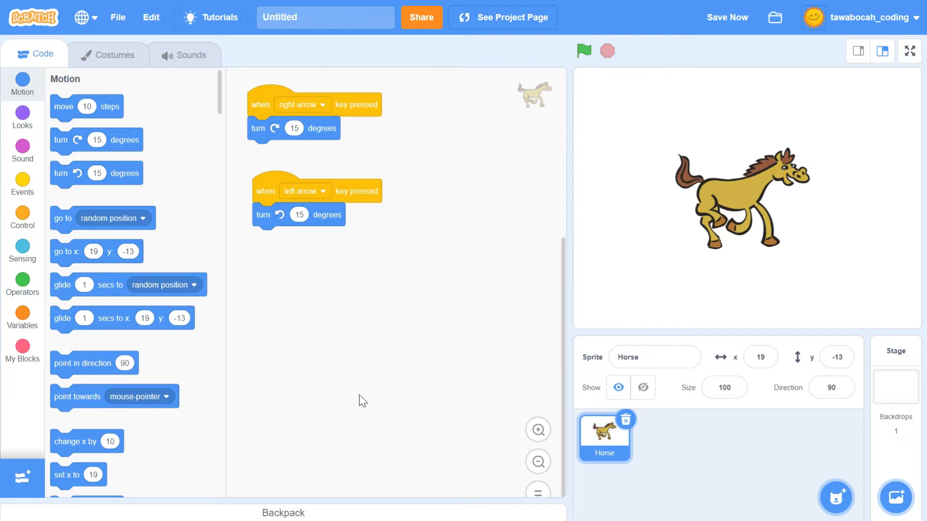
mouse_move(273, 438)
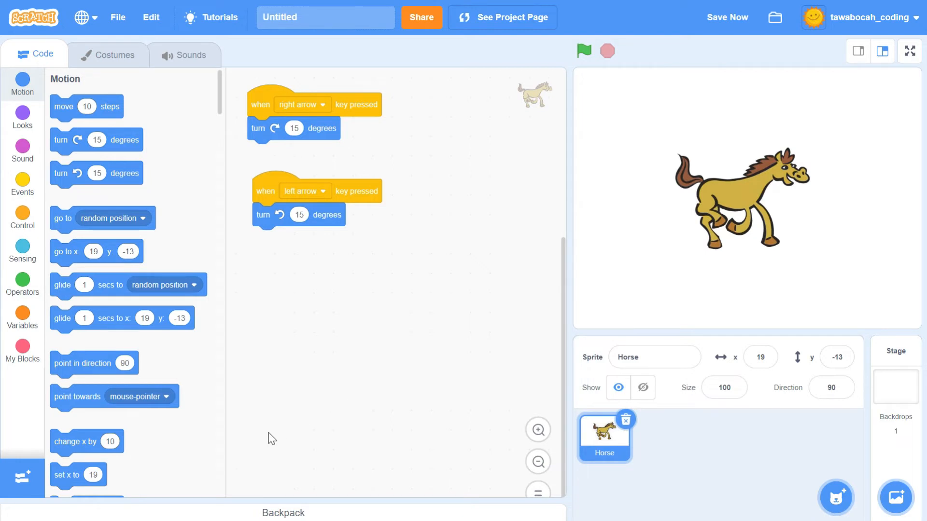
mouse_move(195, 394)
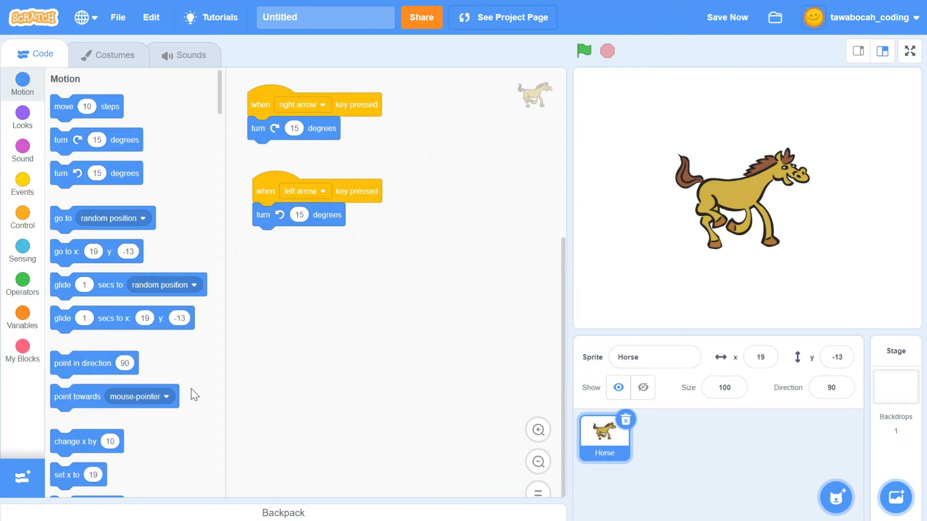
mouse_move(109, 363)
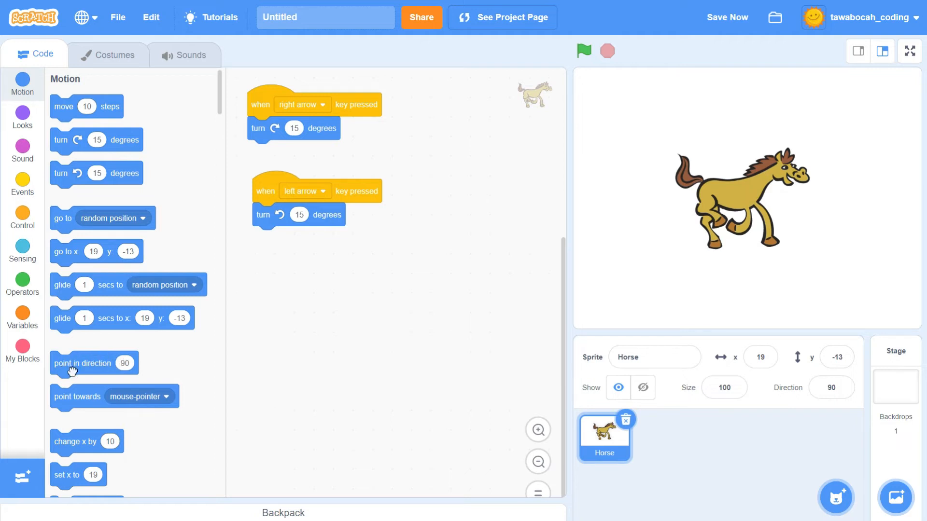
- Attach 'point in direction -90' under the 'when space key pressed' hat
drag(83, 363, 278, 385)
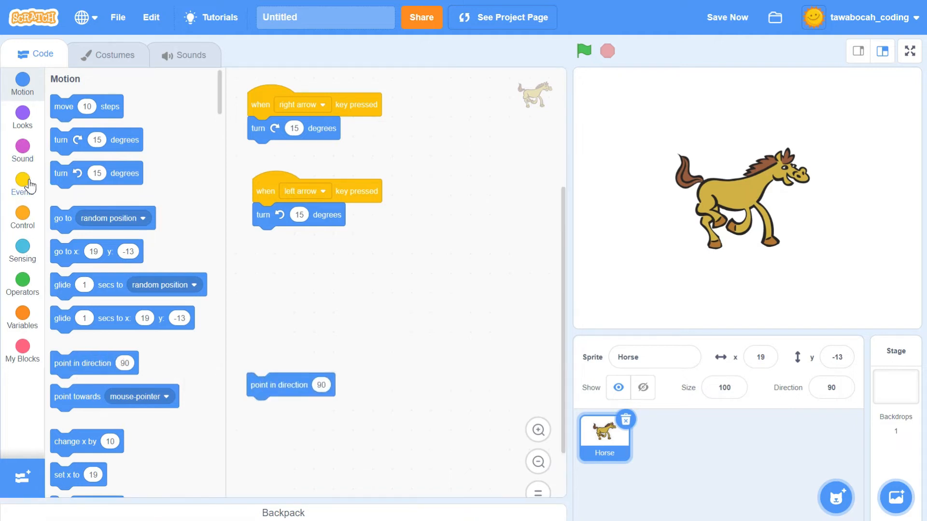
click(23, 184)
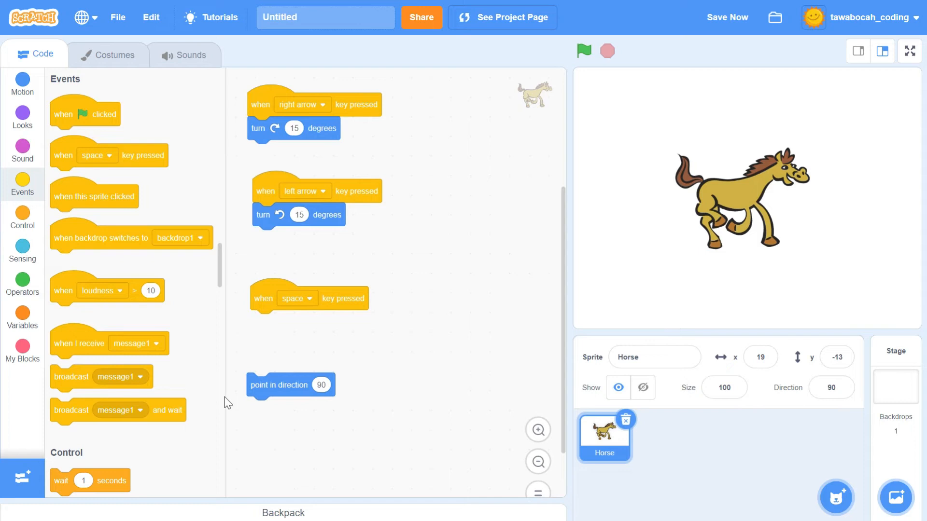
drag(290, 385, 300, 335)
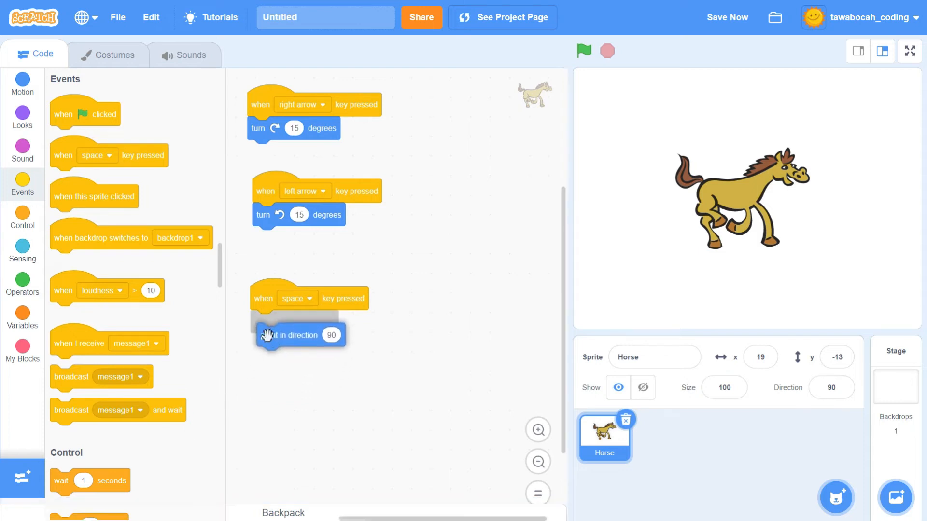
click(331, 322)
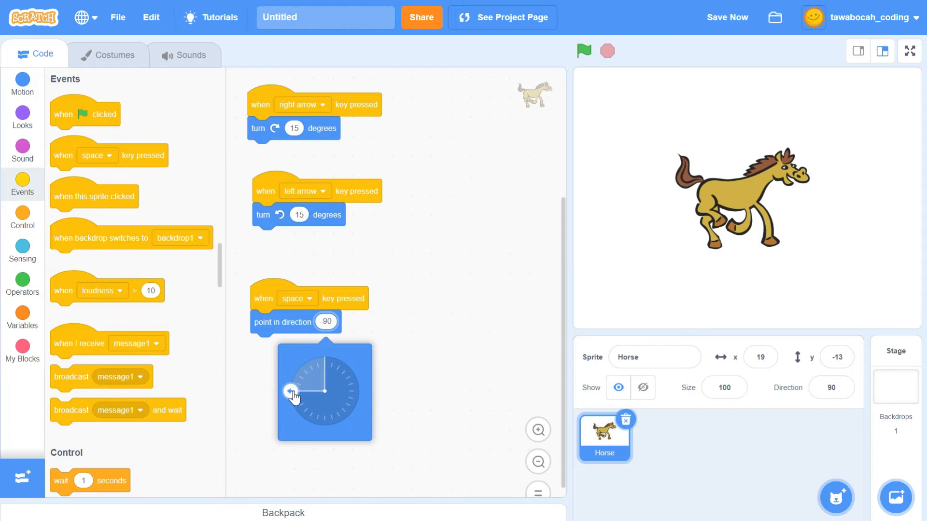
mouse_move(329, 347)
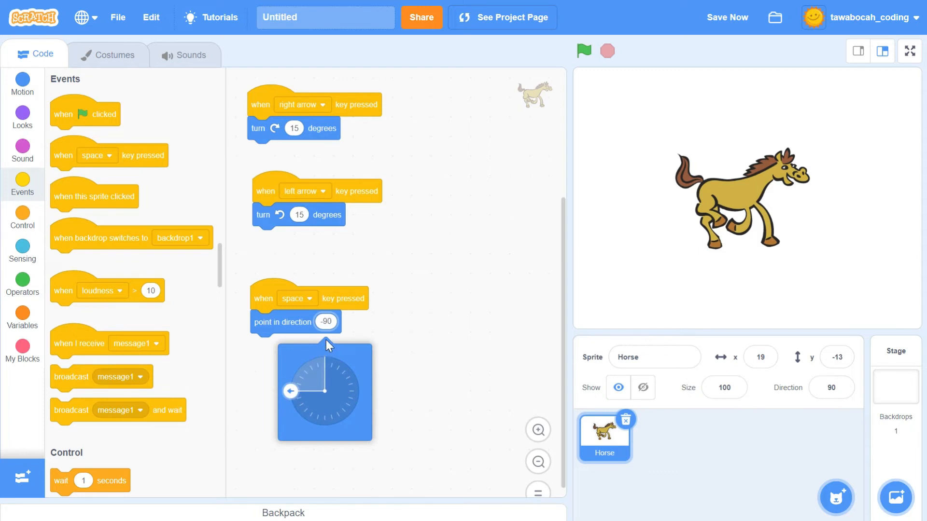
mouse_move(392, 311)
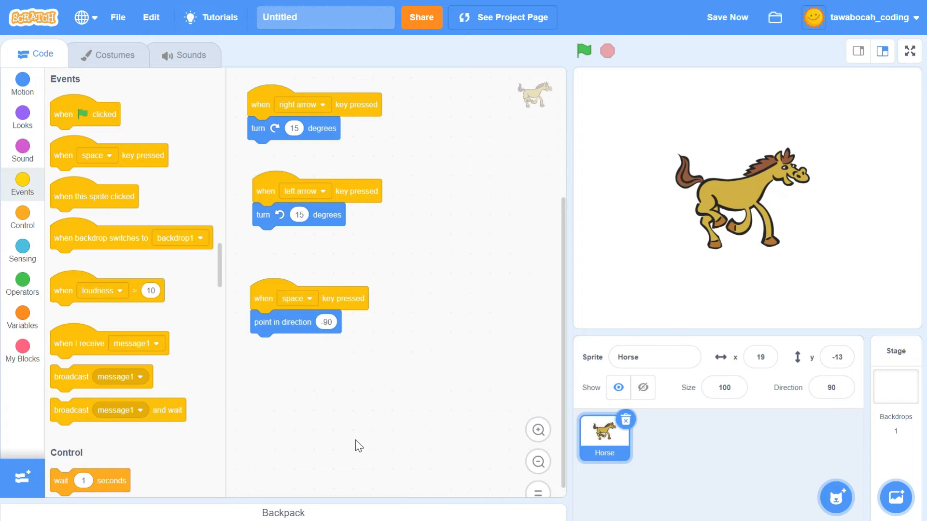
mouse_move(387, 366)
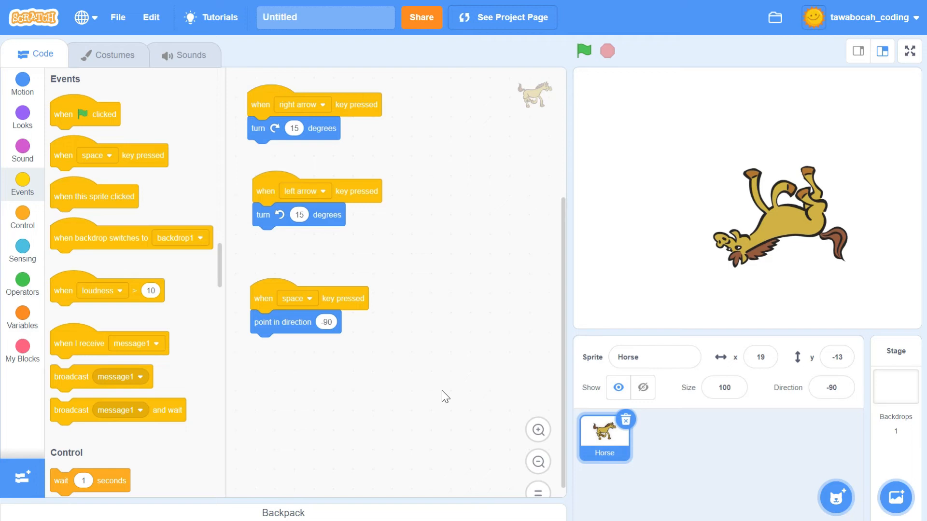
mouse_move(54, 93)
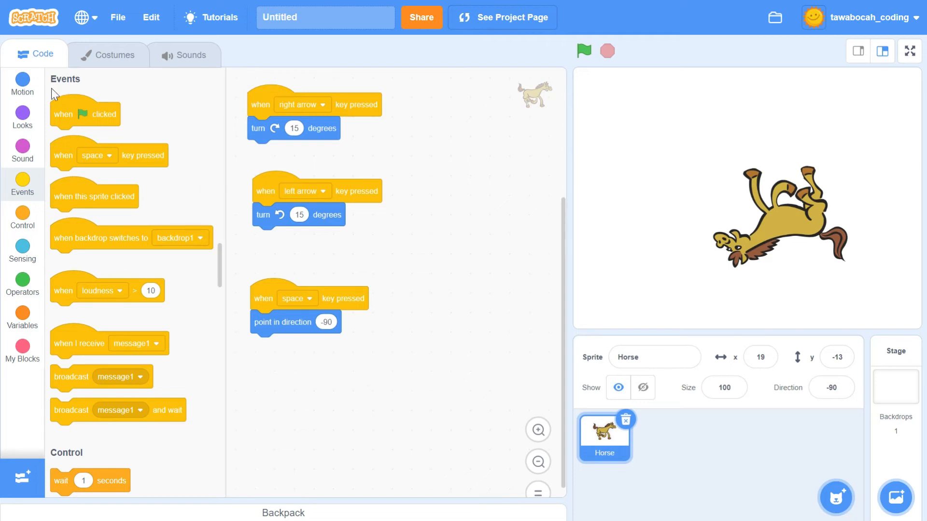
- Bring up the Motion block category after testing the space-key script
click(23, 83)
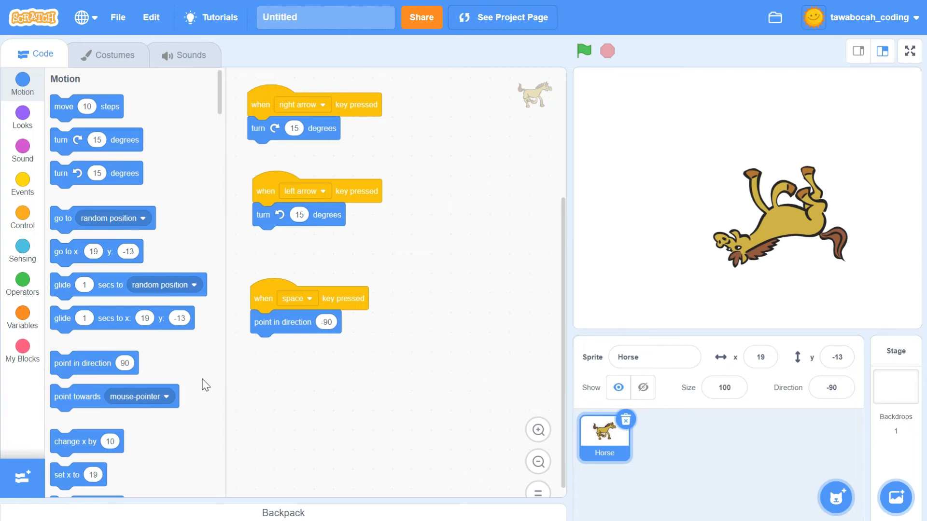
- Reset the horse's Direction field to 90 in the sprite properties
scroll(down, 3)
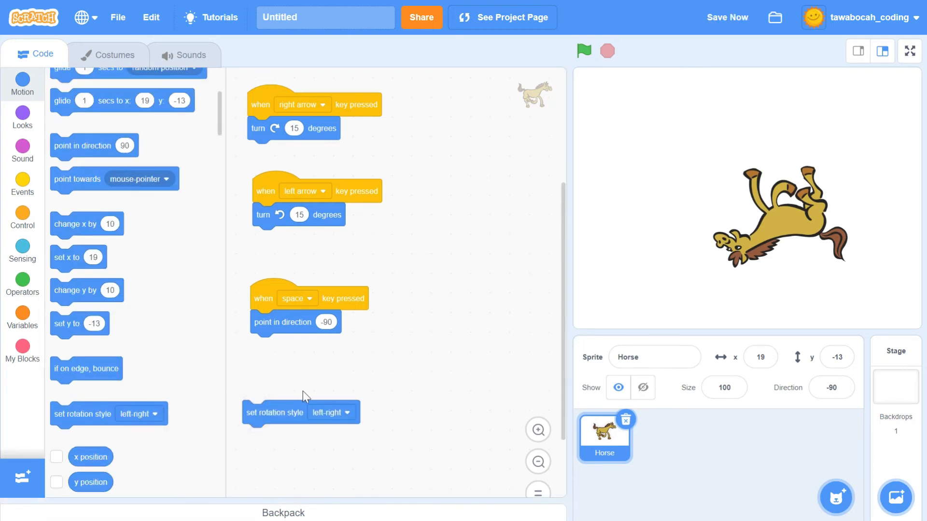
click(831, 387)
text(90)
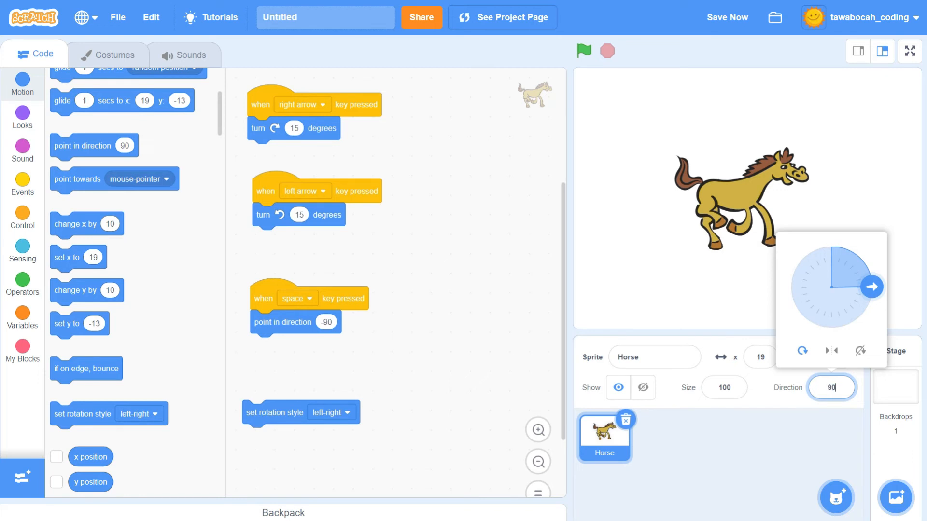
click(746, 471)
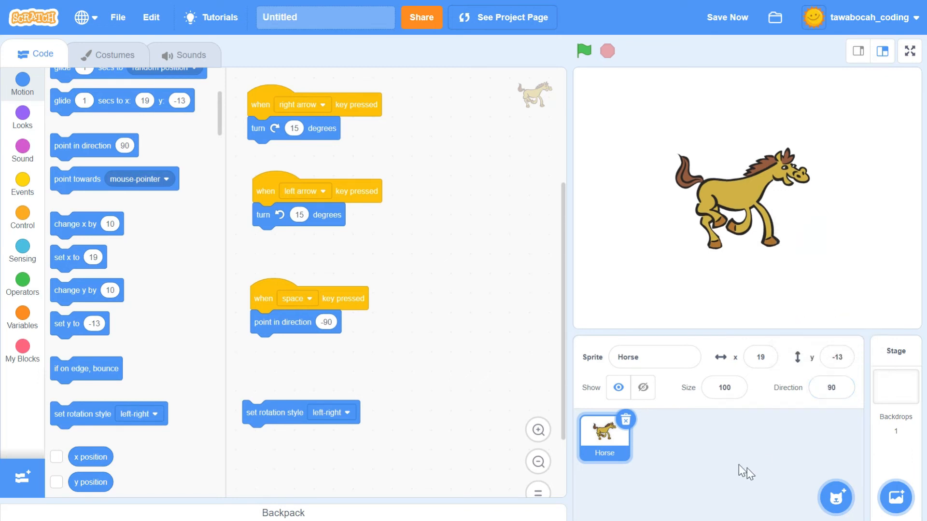
mouse_move(280, 367)
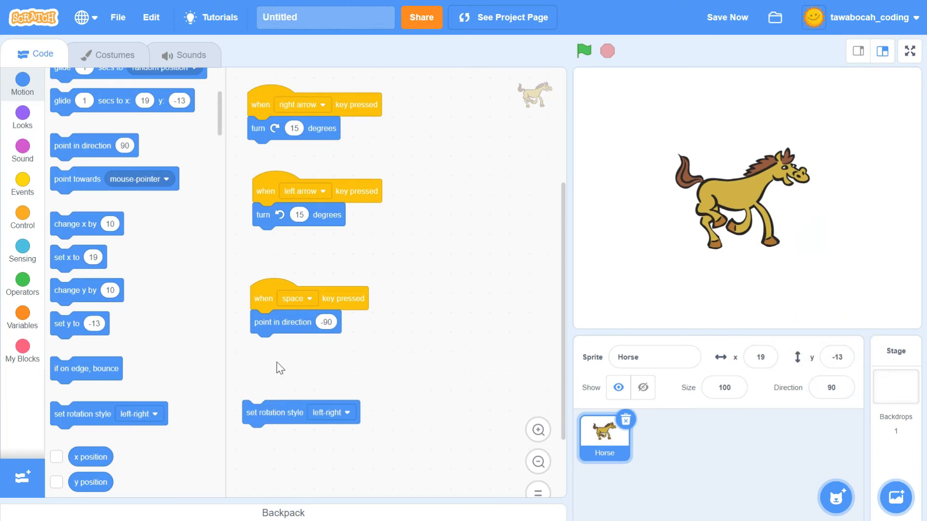
- Make the space script start with 'set rotation style left-right' and end with 'move 30 steps'
drag(282, 323, 274, 437)
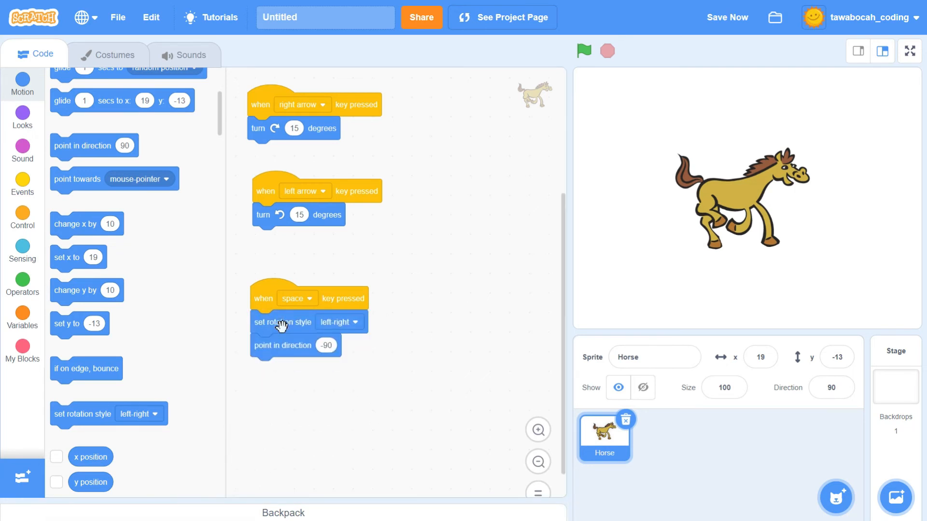
mouse_move(125, 233)
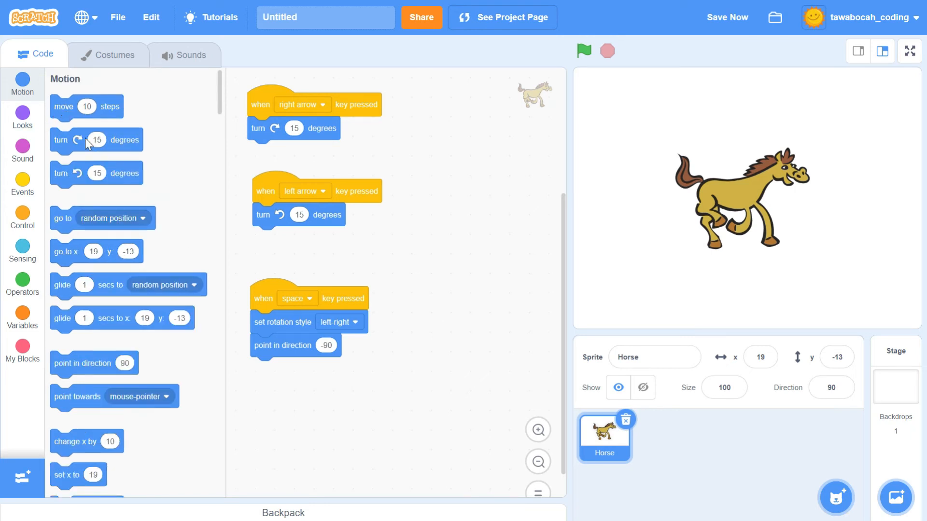
drag(86, 107, 287, 368)
text(30)
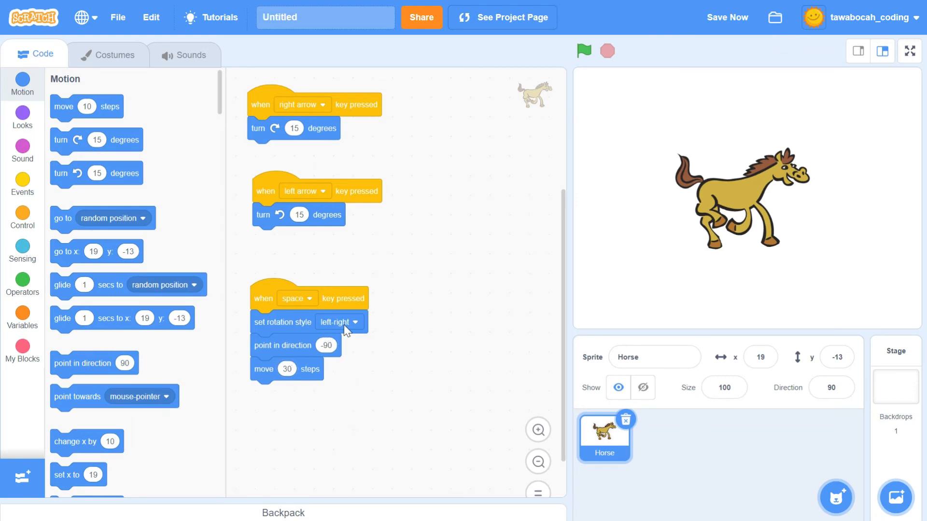
mouse_move(434, 339)
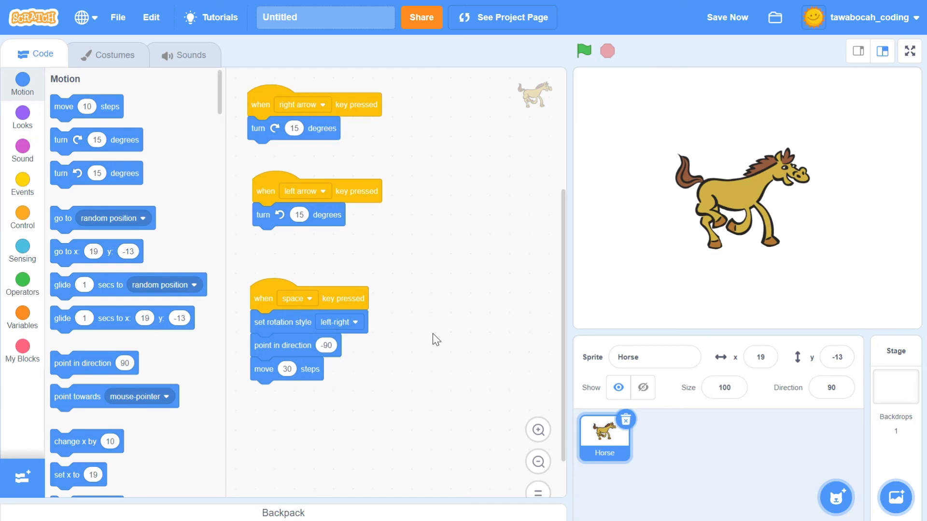
mouse_move(441, 359)
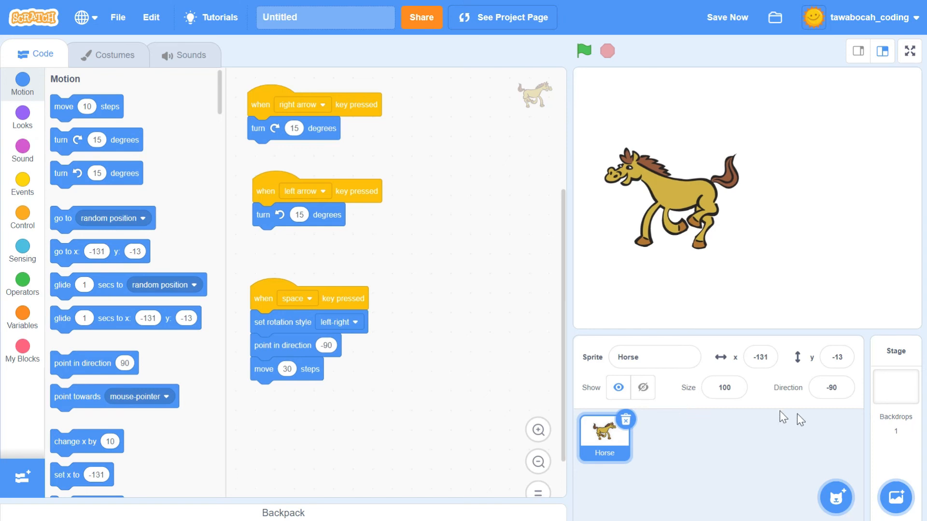
- Reset the horse to direction 90, recentre it on stage and test another rotation style
click(830, 387)
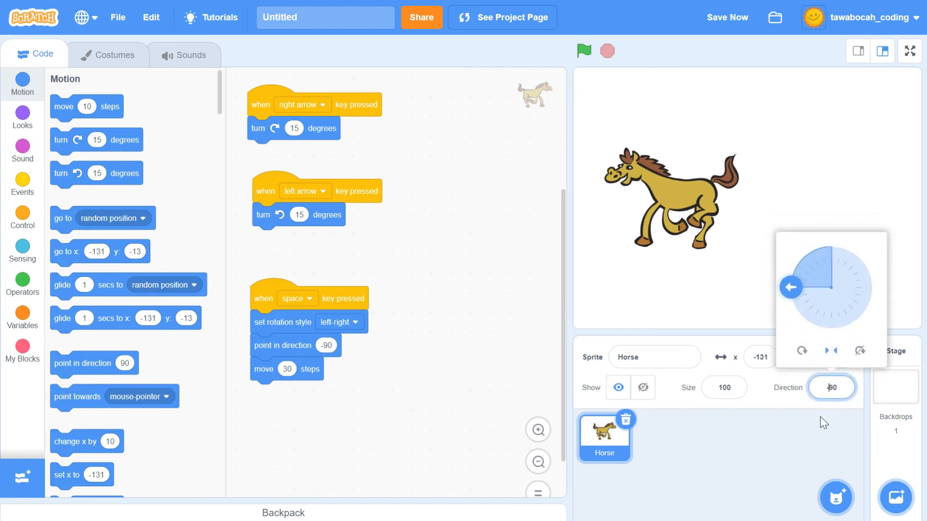
click(872, 288)
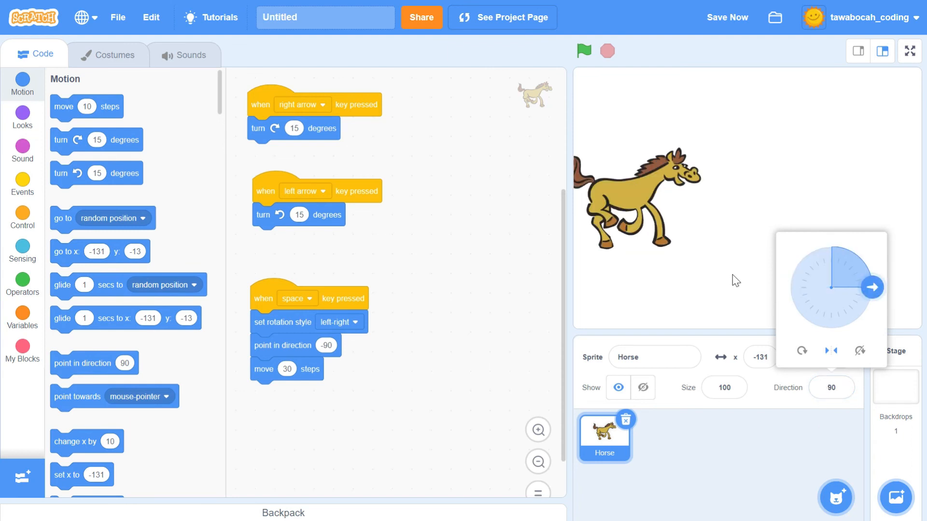
drag(638, 198, 741, 192)
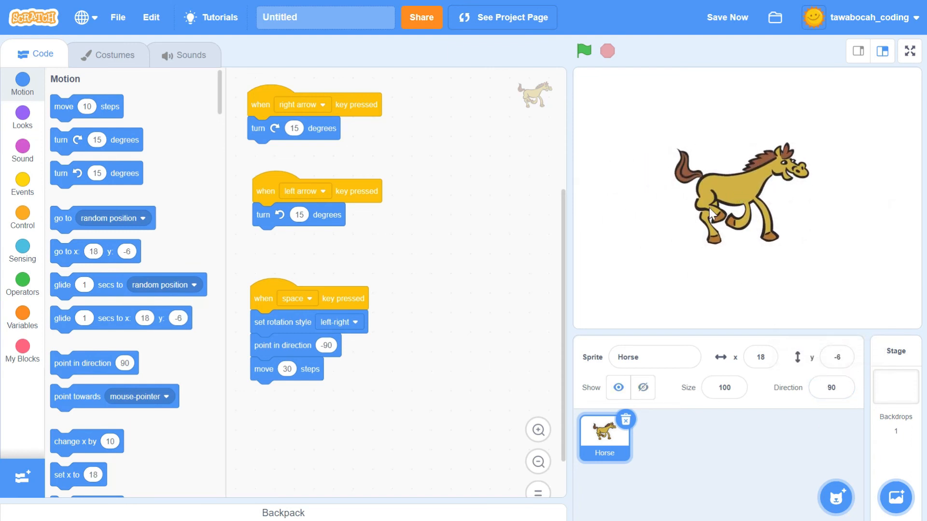
click(355, 323)
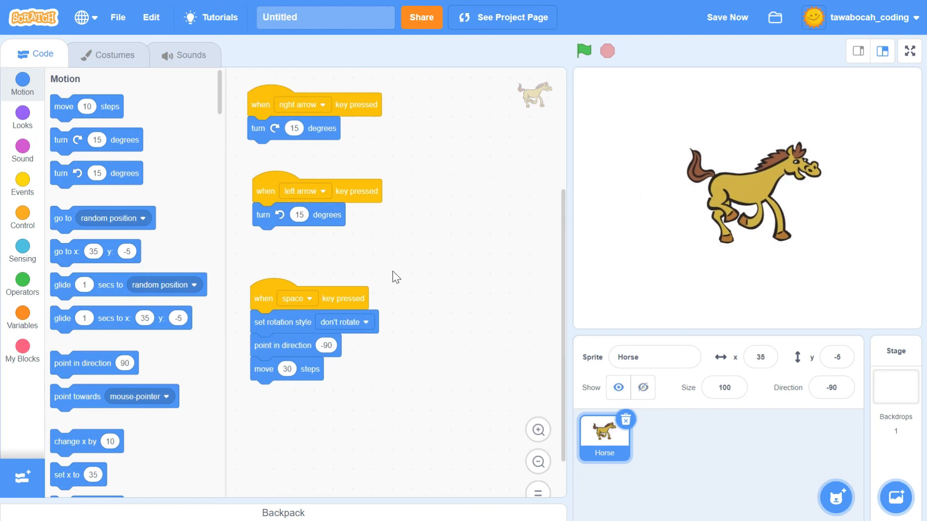
- Reset direction to 90 again and set the script's rotation style to 'all around'
click(832, 388)
text(90)
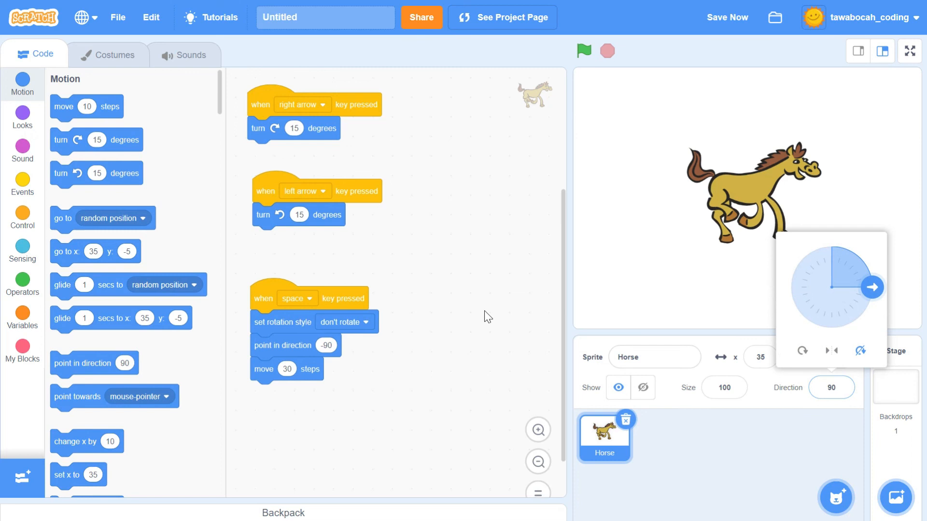
click(345, 323)
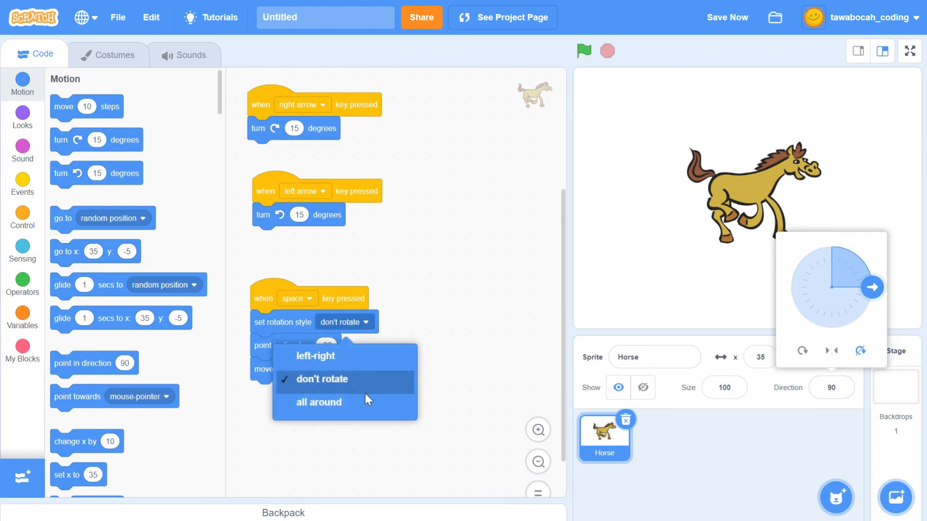
click(317, 402)
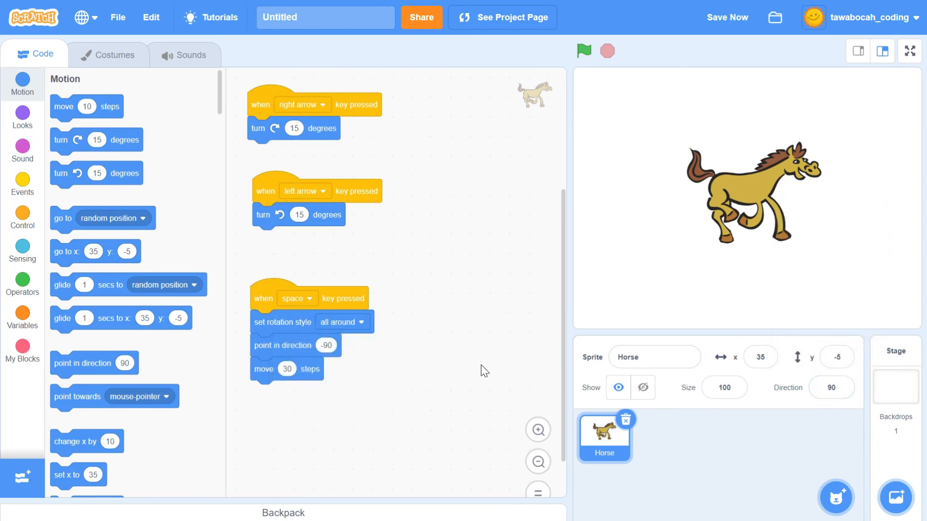